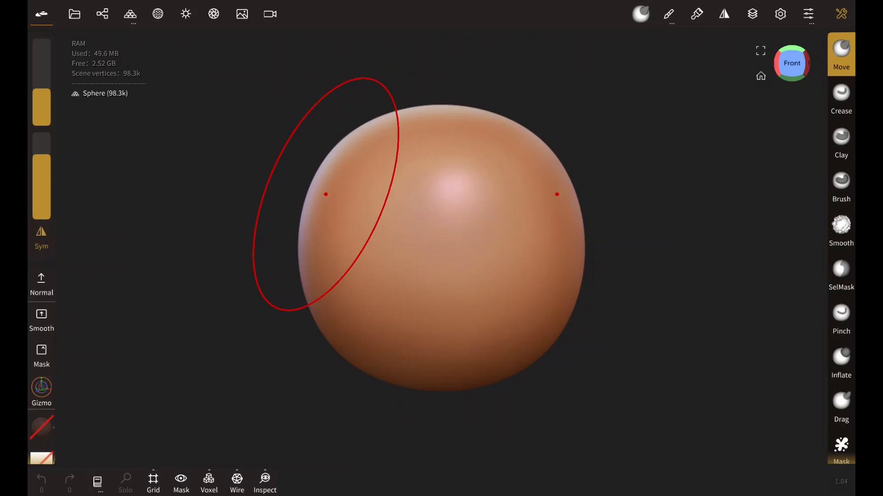
Delete the default sphere, then add and validate a three-by-three-division box with wireframe showing.
{"action": "left_click", "coordinate": [102, 13]}
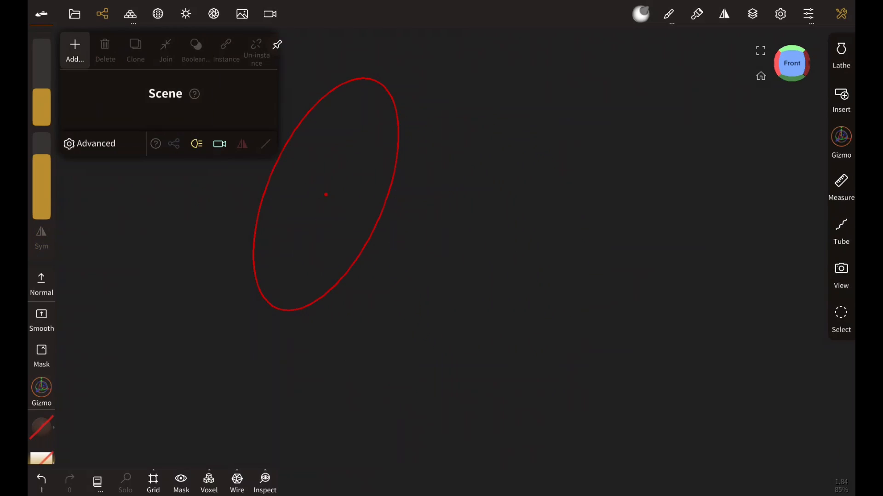
{"action": "left_click", "coordinate": [74, 48]}
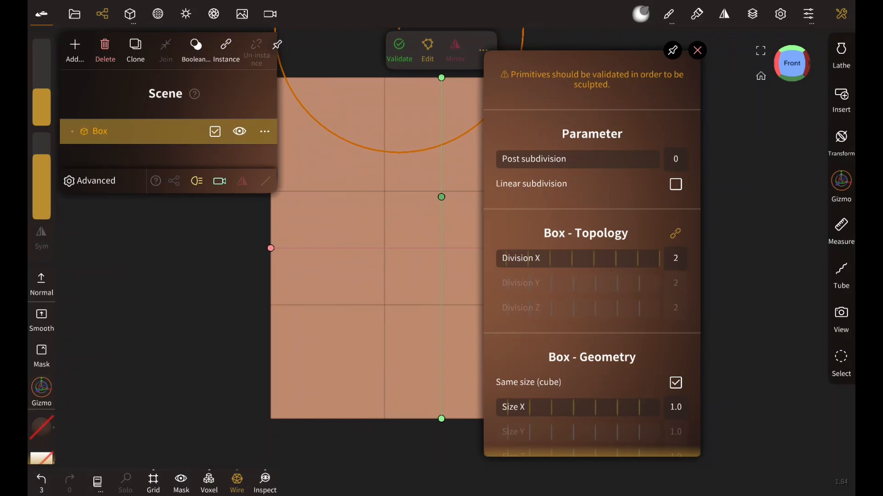
{"action": "left_click", "coordinate": [399, 50]}
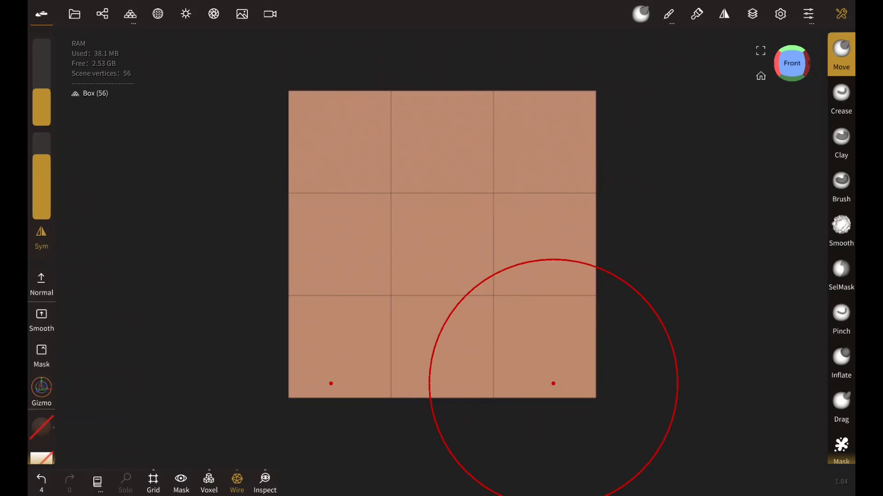
{"action": "left_click", "coordinate": [130, 13]}
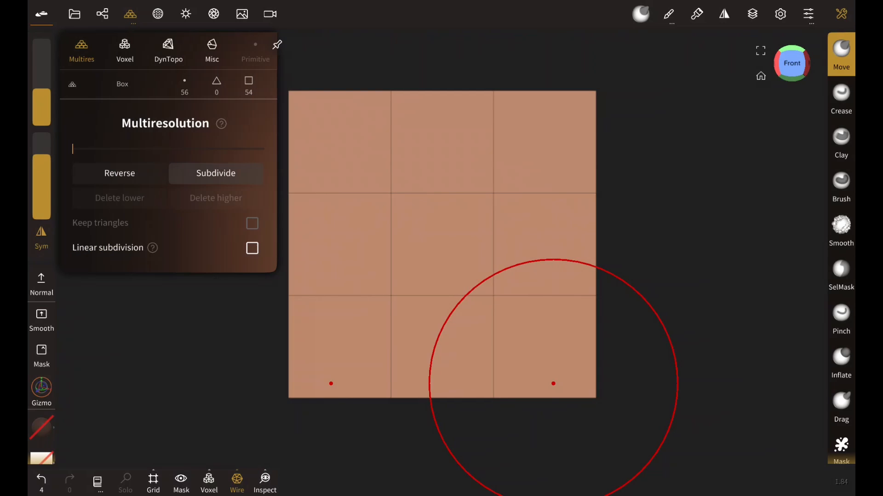
{"action": "left_click", "coordinate": [215, 173]}
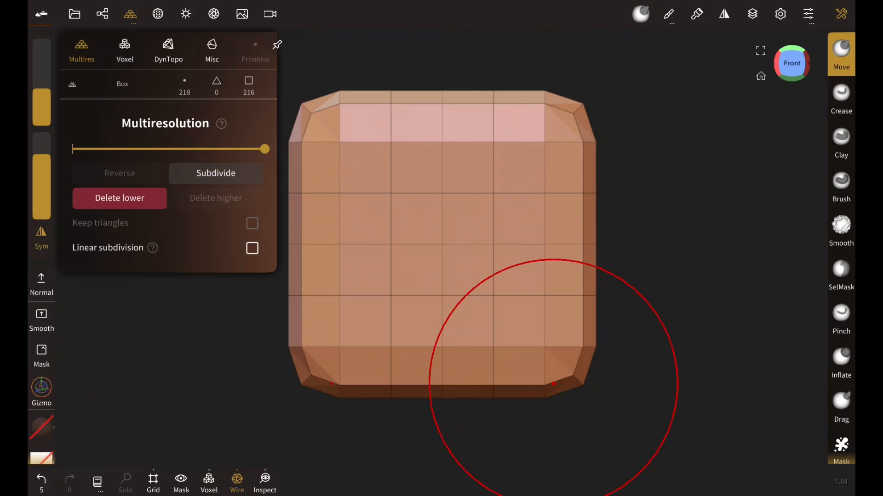
{"action": "left_click", "coordinate": [216, 173]}
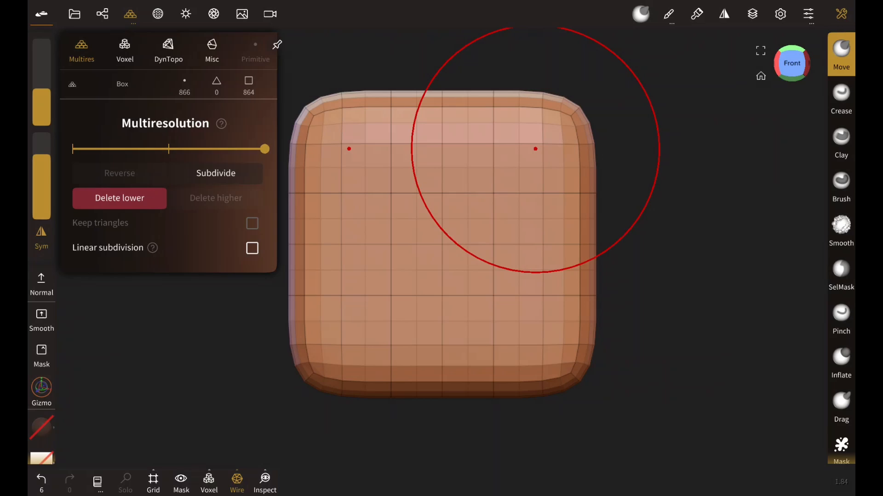
{"action": "left_click", "coordinate": [41, 479]}
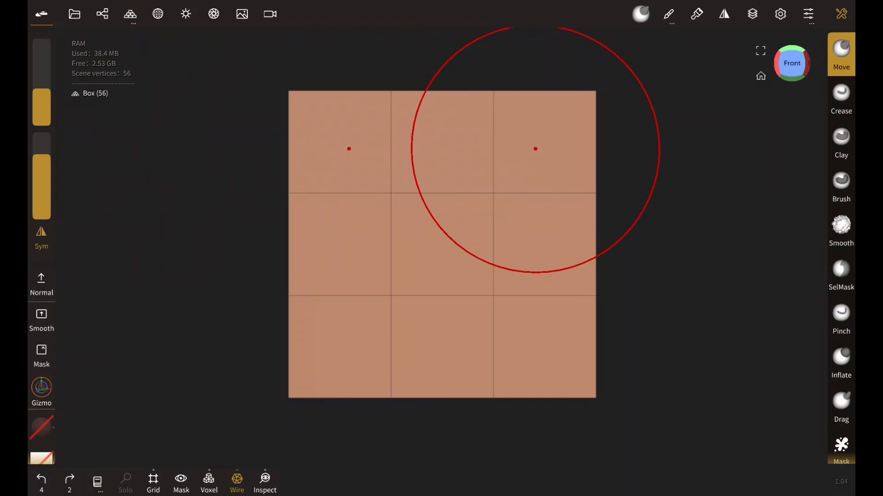
{"action": "mouse_move", "coordinate": [734, 206]}
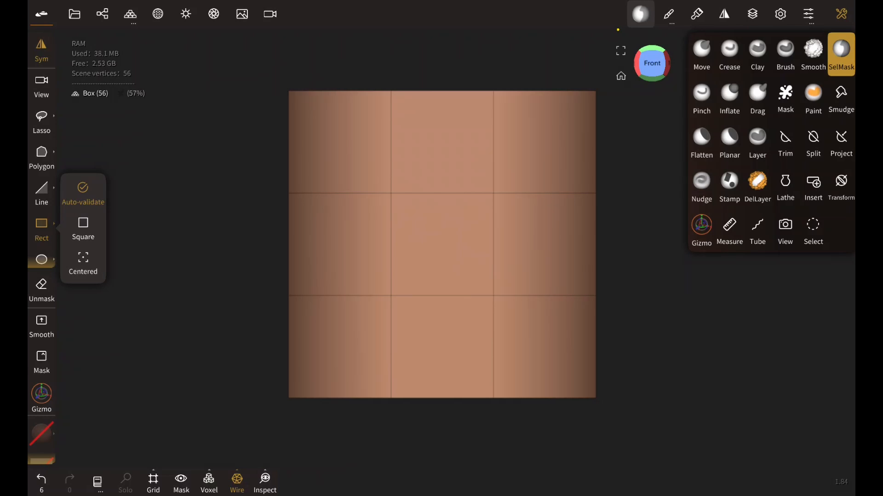
Mask about 57% of the box's faces with the SelMask Rect tool.
{"action": "left_click", "coordinate": [840, 53]}
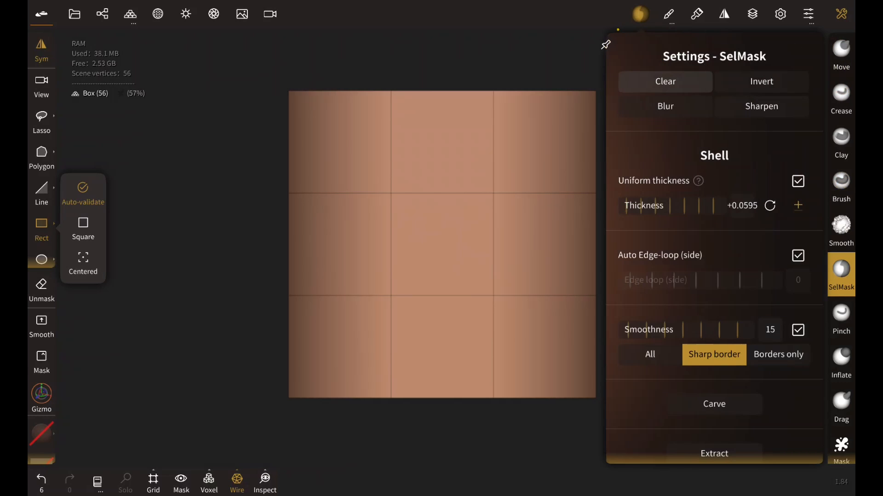
{"action": "left_click", "coordinate": [664, 106]}
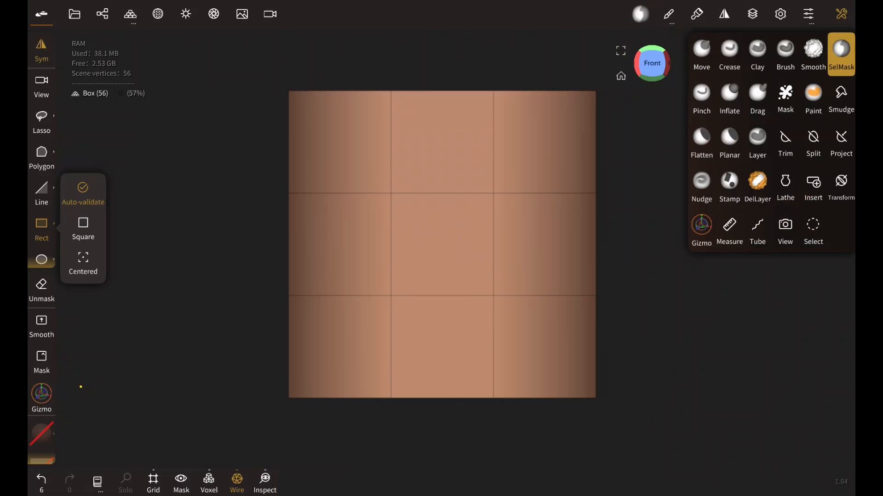
Scale the masked faces with the Gizmo to form loops near the side edges, then clear the mask.
{"action": "left_click", "coordinate": [701, 228]}
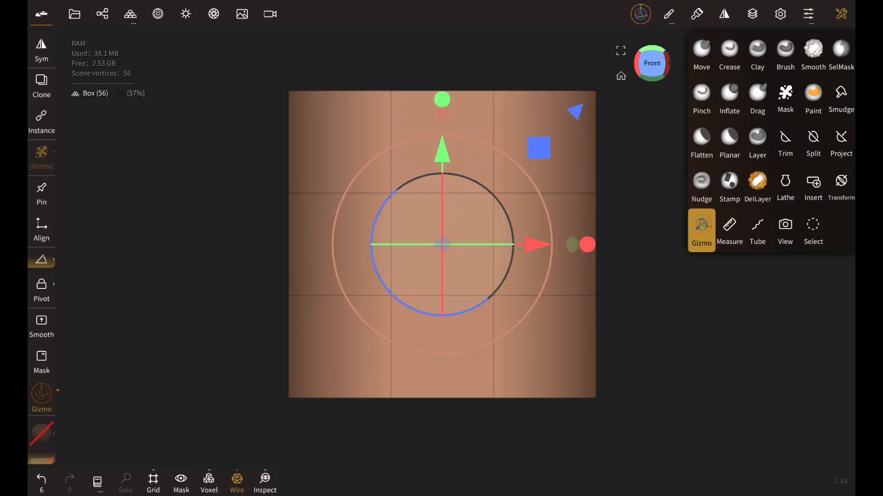
{"action": "left_click", "coordinate": [587, 245]}
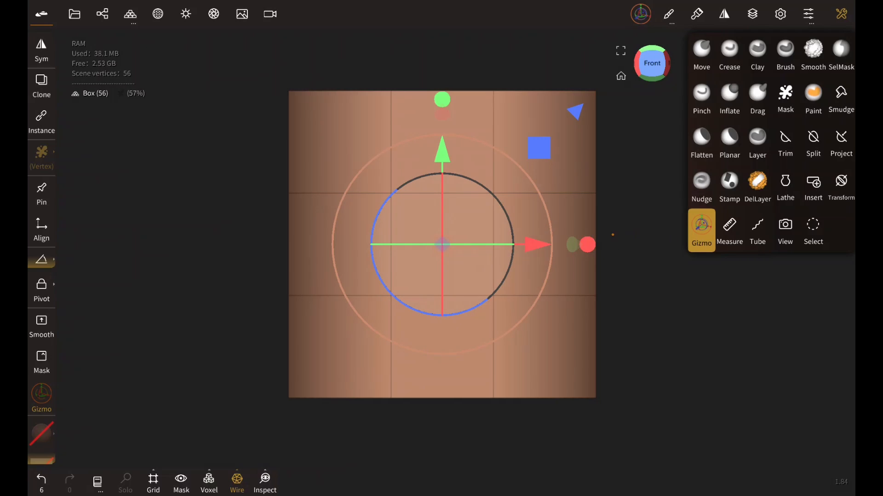
{"action": "left_click", "coordinate": [587, 245]}
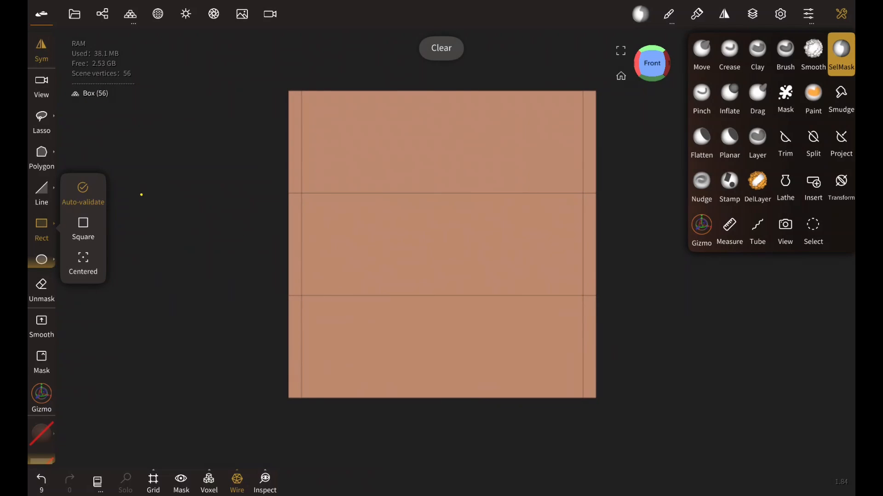
Mask the top and bottom face rows and scale them with the Gizmo.
{"action": "left_click", "coordinate": [840, 51]}
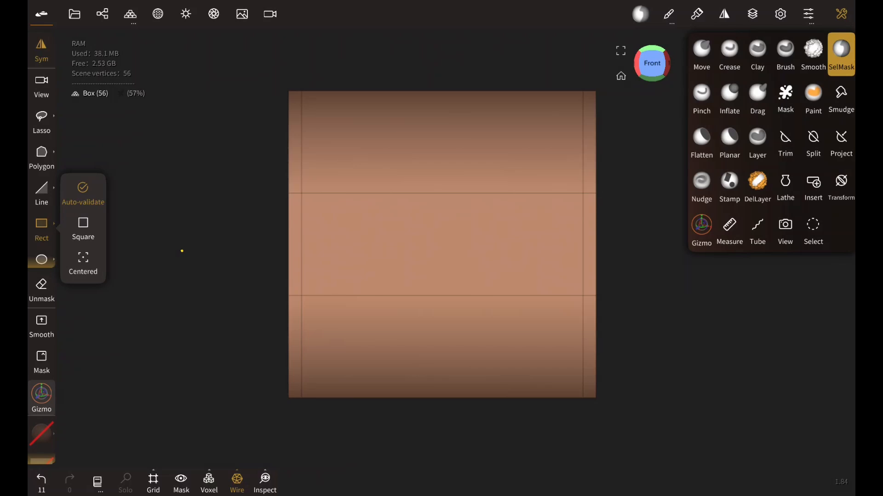
{"action": "left_click", "coordinate": [702, 230]}
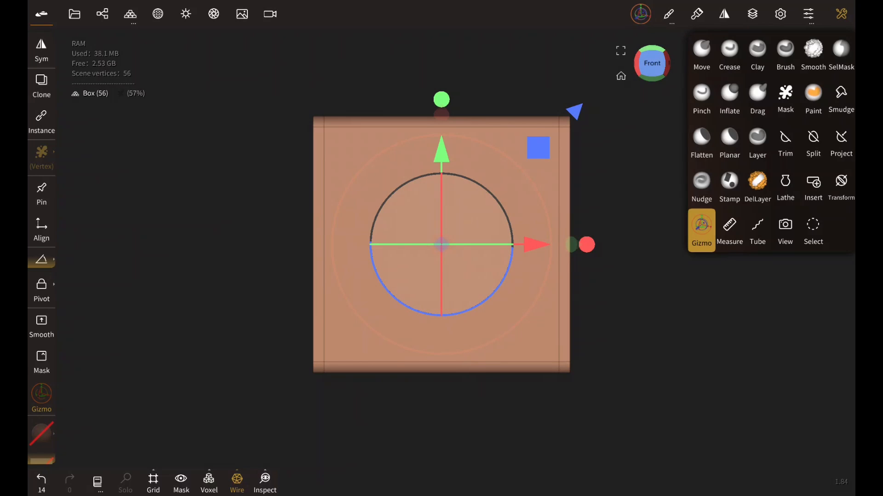
From top view, mask and invert faces, scale them with the Gizmo, and clear the mask.
{"action": "left_click", "coordinate": [652, 63]}
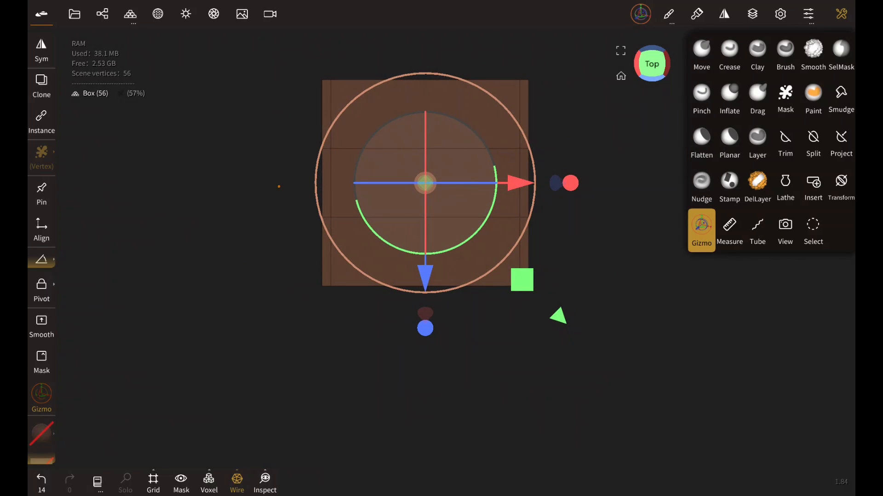
{"action": "left_click", "coordinate": [841, 53]}
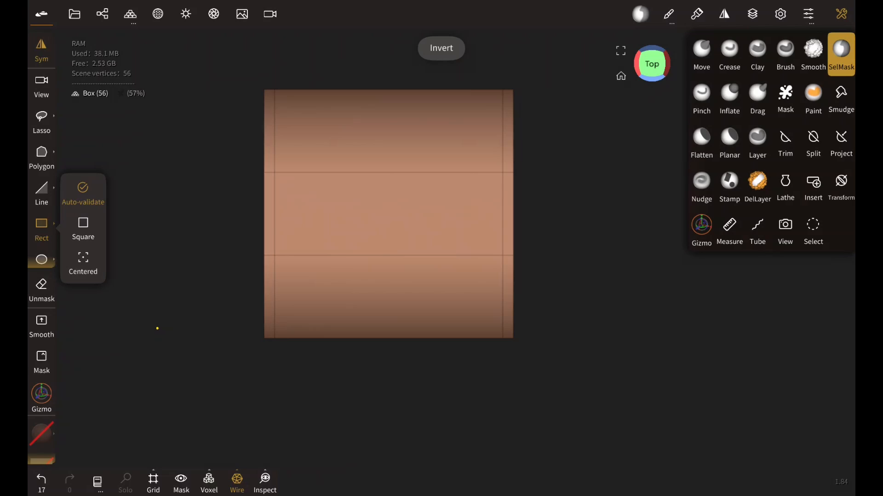
{"action": "left_click", "coordinate": [701, 228]}
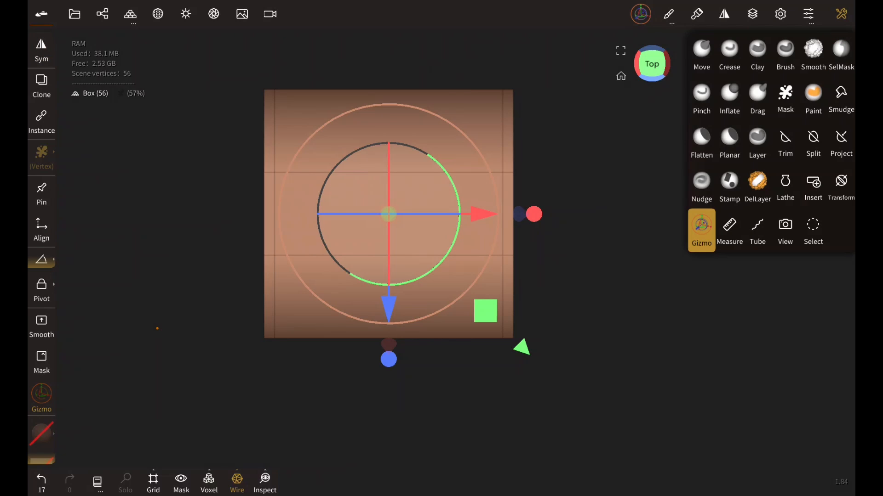
{"action": "left_click", "coordinate": [388, 360]}
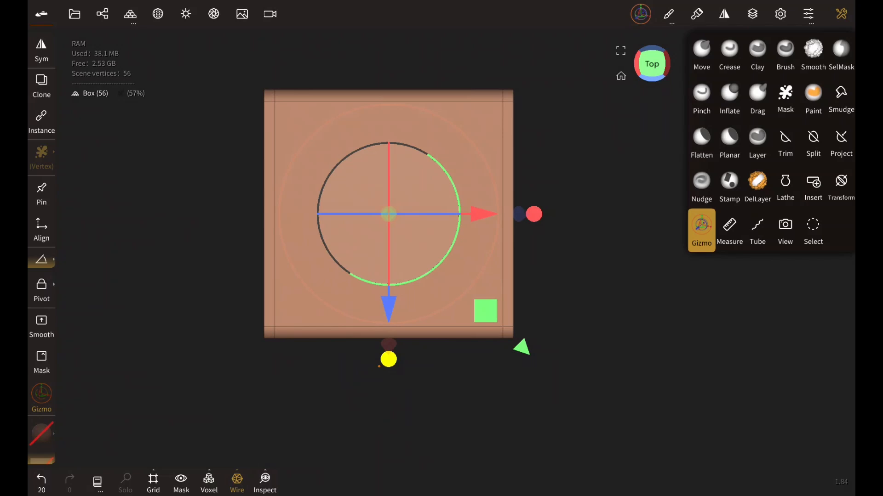
{"action": "left_click", "coordinate": [729, 50]}
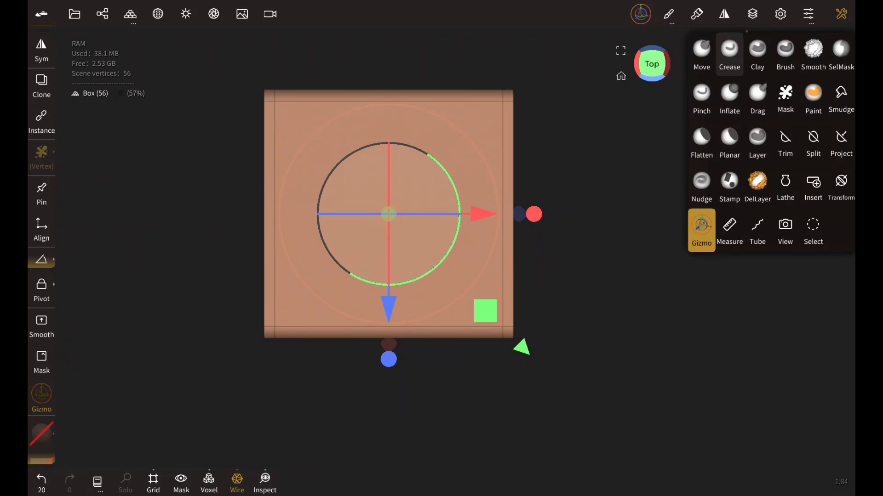
{"action": "left_click", "coordinate": [840, 53]}
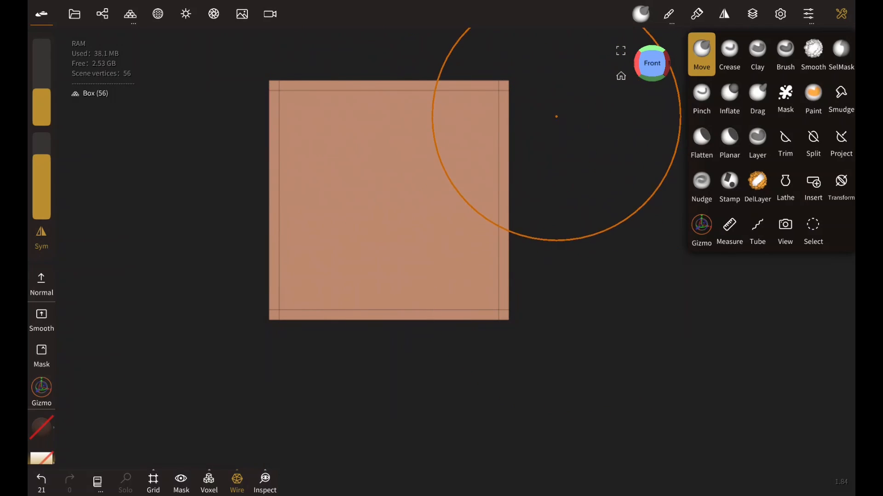
{"action": "mouse_move", "coordinate": [552, 69]}
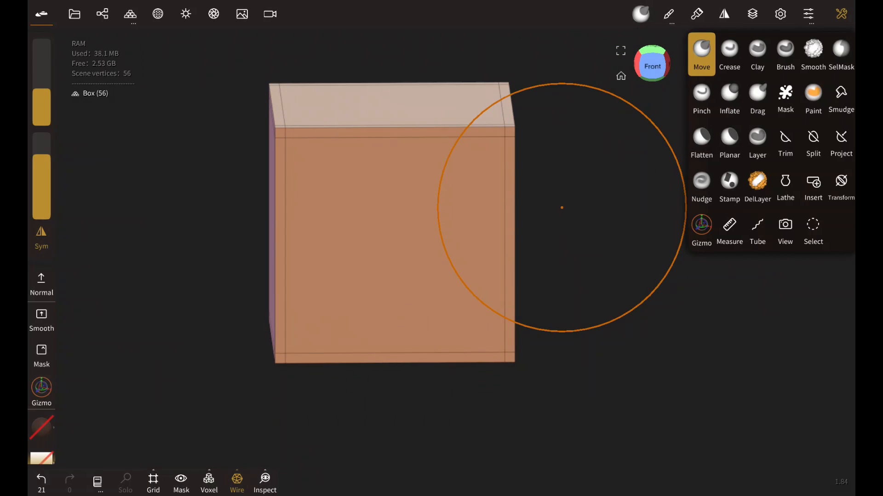
Subdivide the box via Multires to 866 vertices, then hide the wireframe.
{"action": "left_click", "coordinate": [130, 13]}
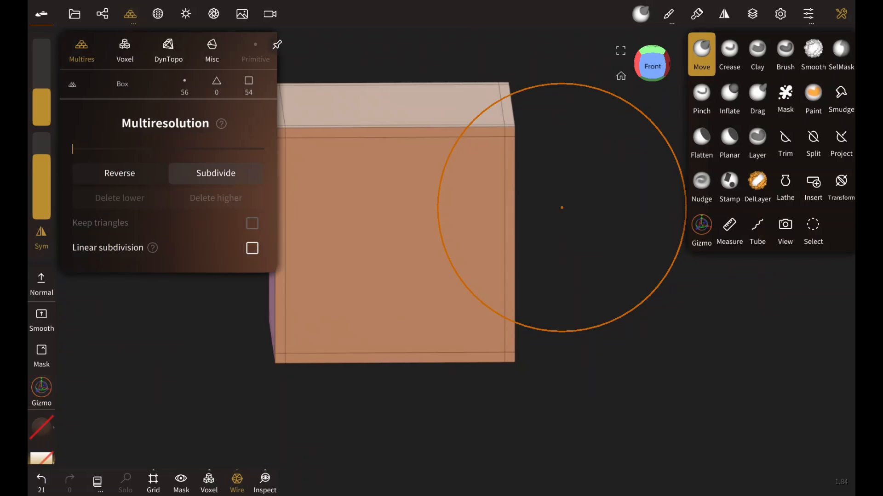
{"action": "left_click", "coordinate": [215, 173]}
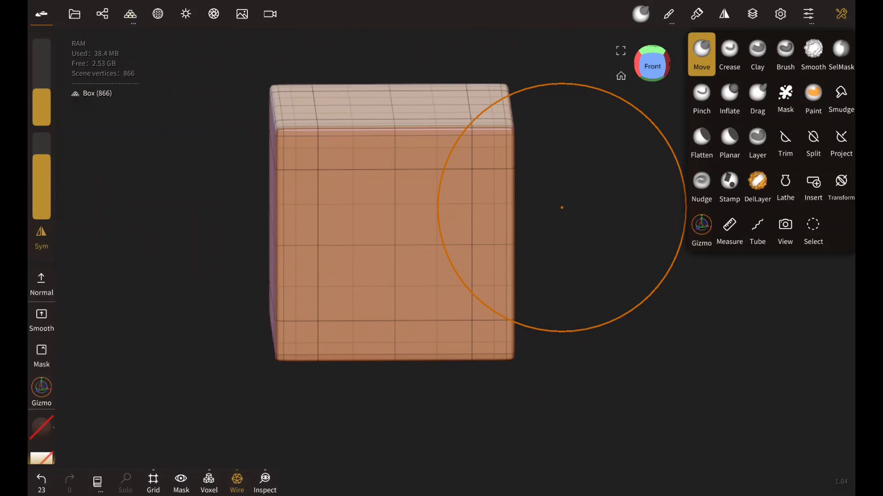
{"action": "left_click", "coordinate": [236, 483]}
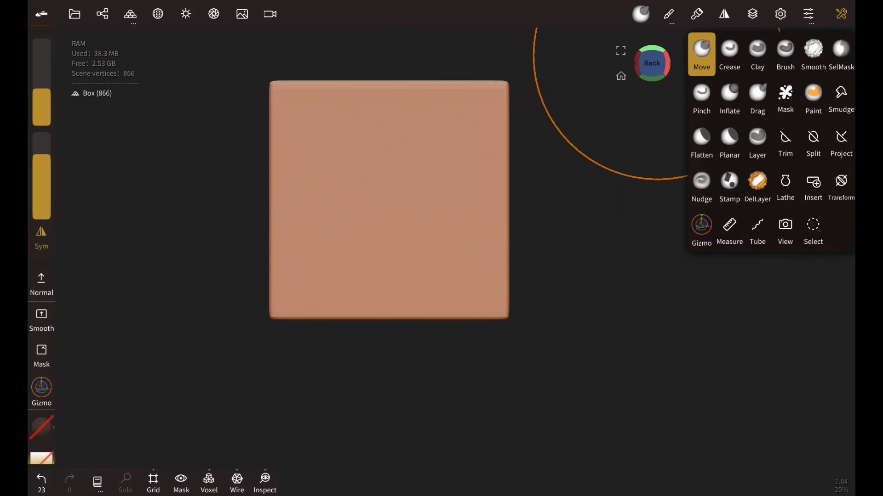
{"action": "left_click", "coordinate": [652, 63]}
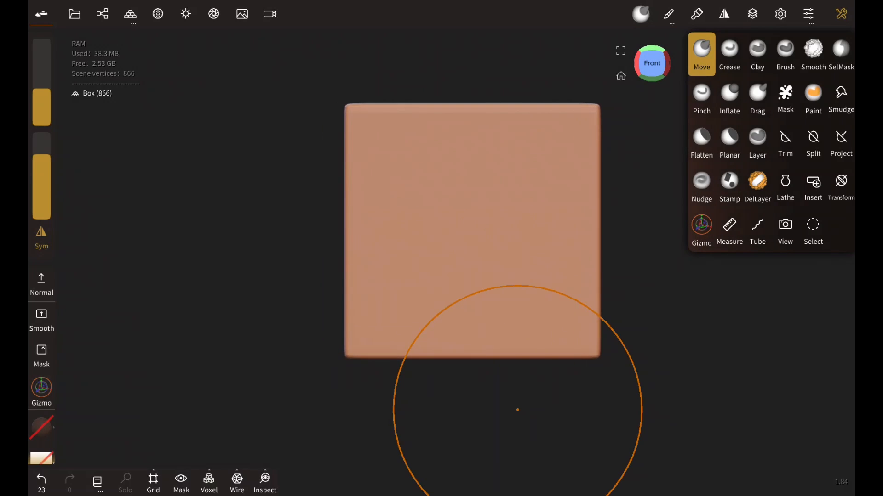
Add a second Box primitive from the Scene panel's Add menu.
{"action": "left_click", "coordinate": [102, 13]}
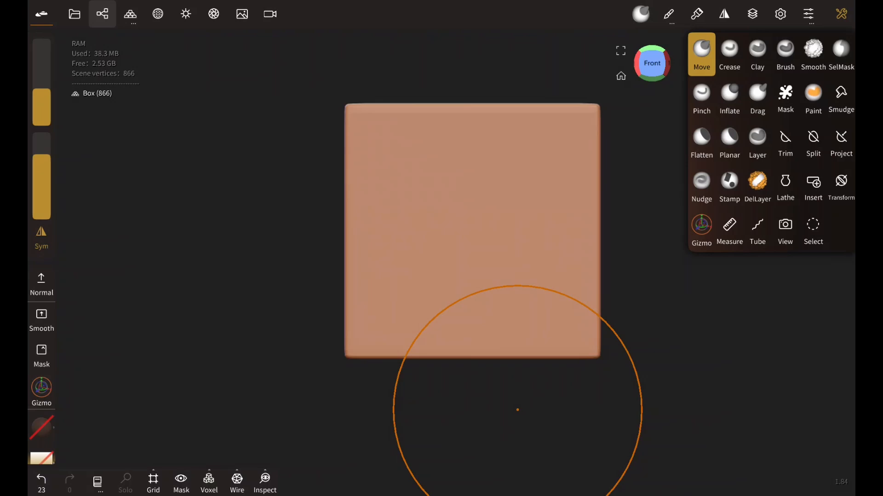
{"action": "left_click", "coordinate": [102, 14]}
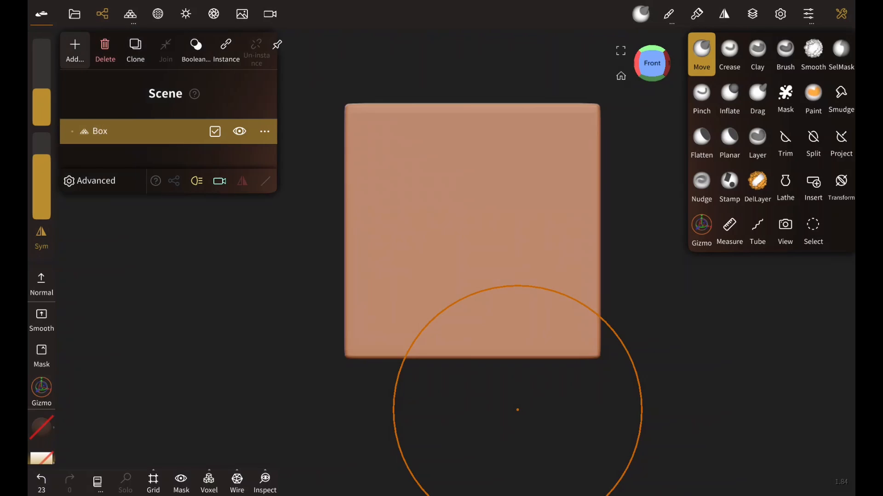
{"action": "left_click", "coordinate": [75, 47]}
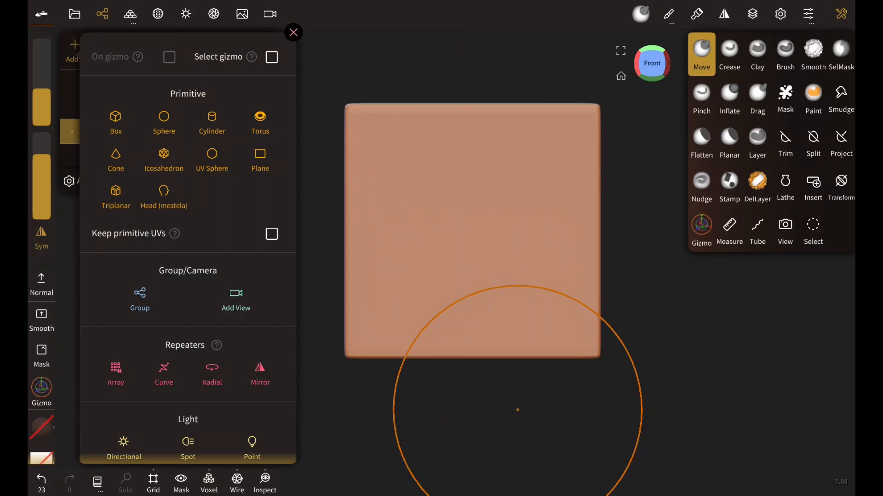
{"action": "left_click", "coordinate": [115, 123]}
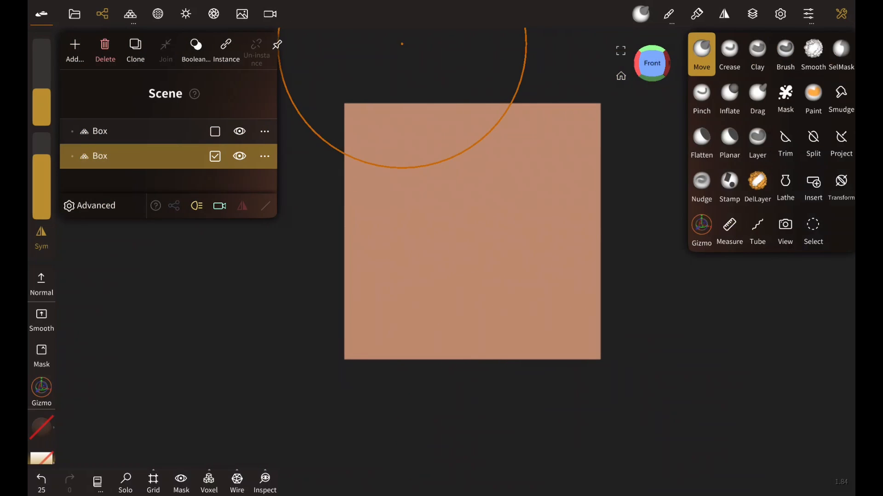
Drag the new box left along the X axis with the Gizmo, then return to Move.
{"action": "left_click", "coordinate": [701, 229]}
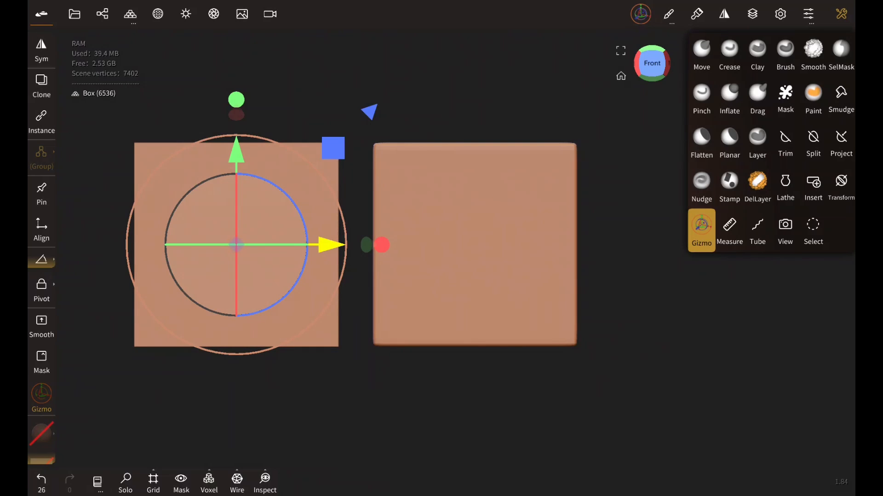
{"action": "left_click", "coordinate": [701, 53]}
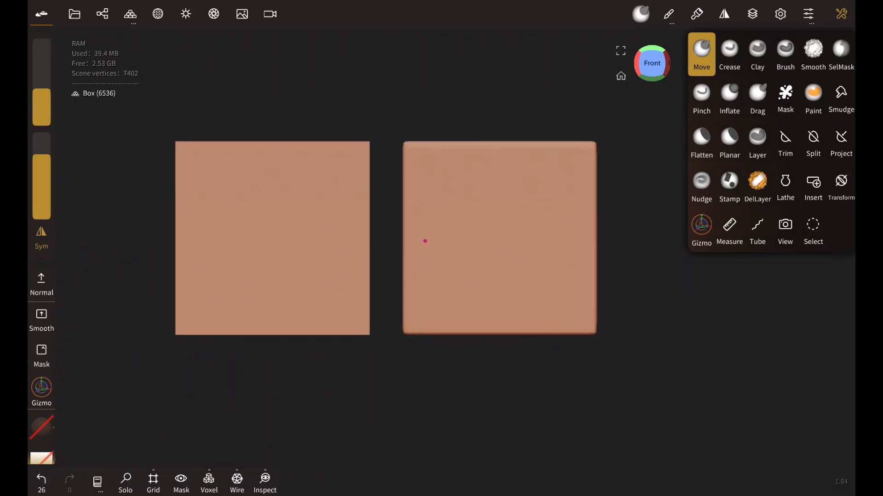
{"action": "mouse_move", "coordinate": [597, 231]}
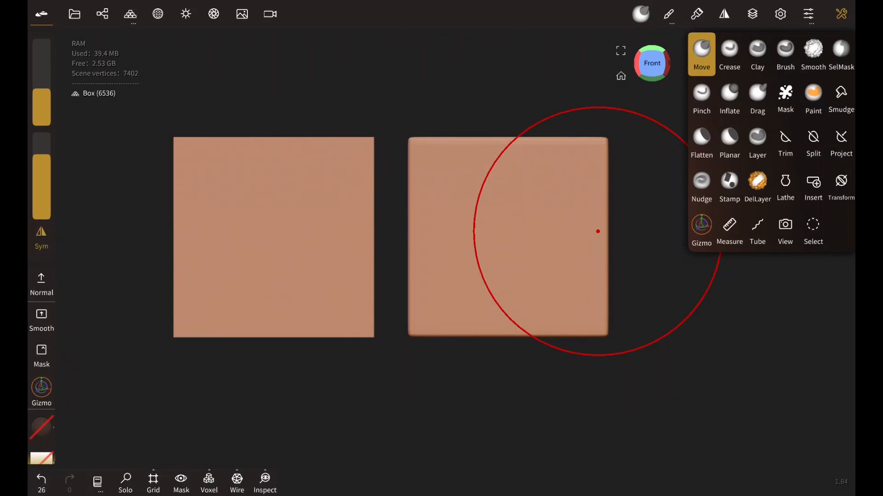
{"action": "mouse_move", "coordinate": [389, 282]}
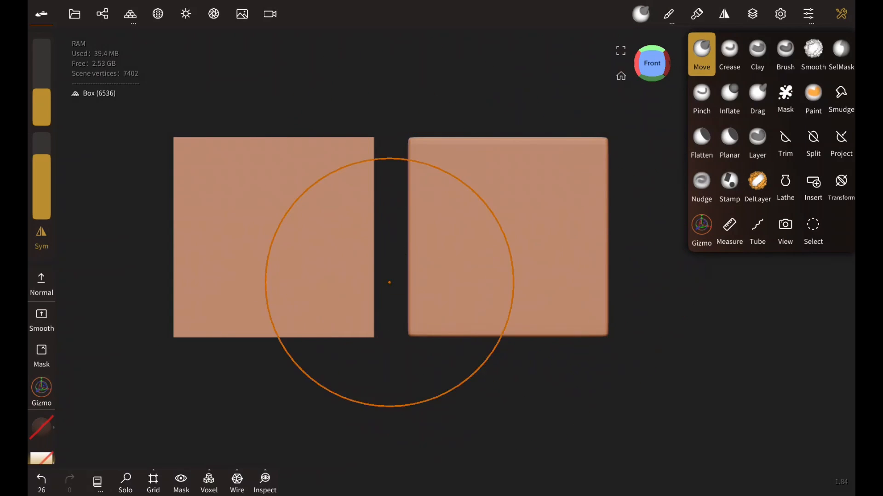
{"action": "mouse_move", "coordinate": [246, 217]}
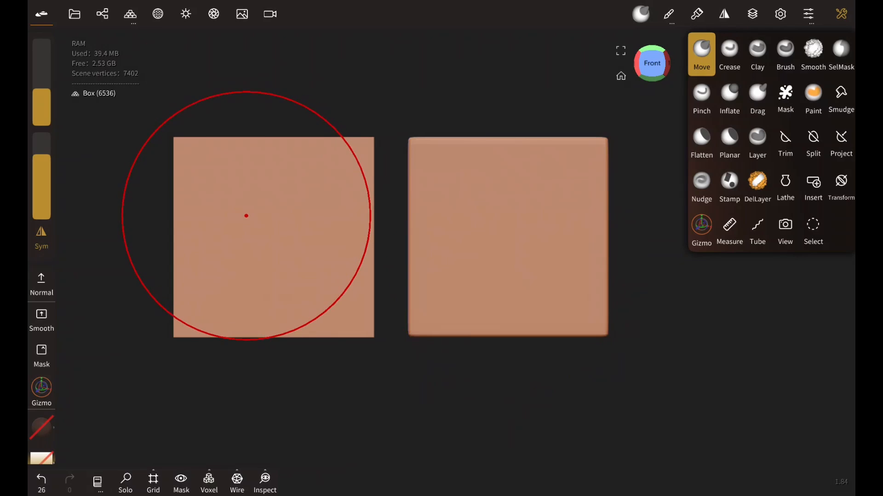
{"action": "mouse_move", "coordinate": [244, 115]}
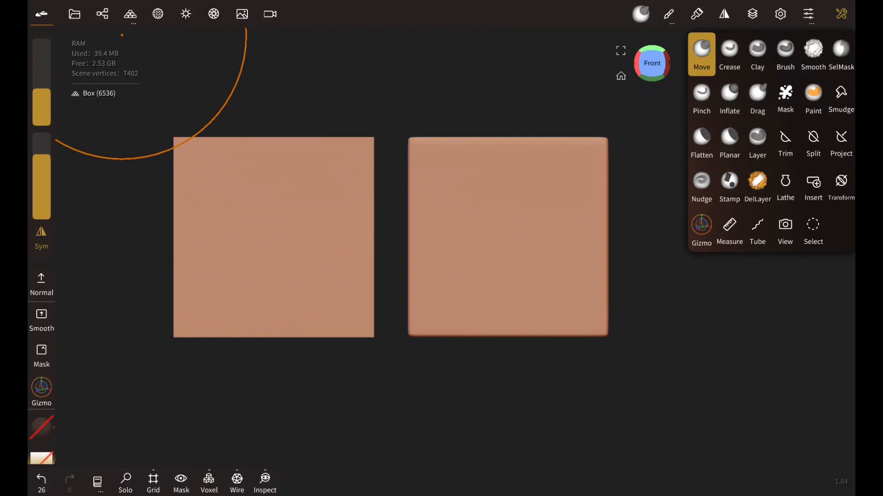
Turn on Wire to compare the left box's dense grid with the right cube's support loops.
{"action": "left_click", "coordinate": [237, 483]}
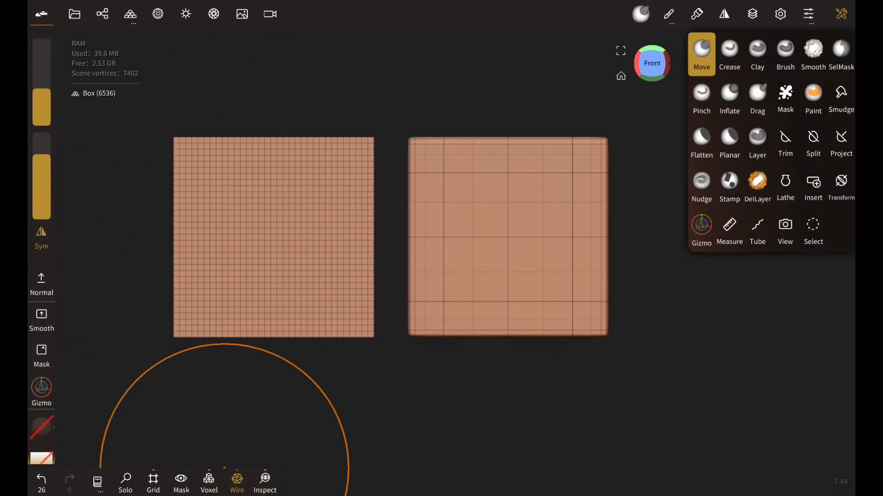
{"action": "mouse_move", "coordinate": [211, 237]}
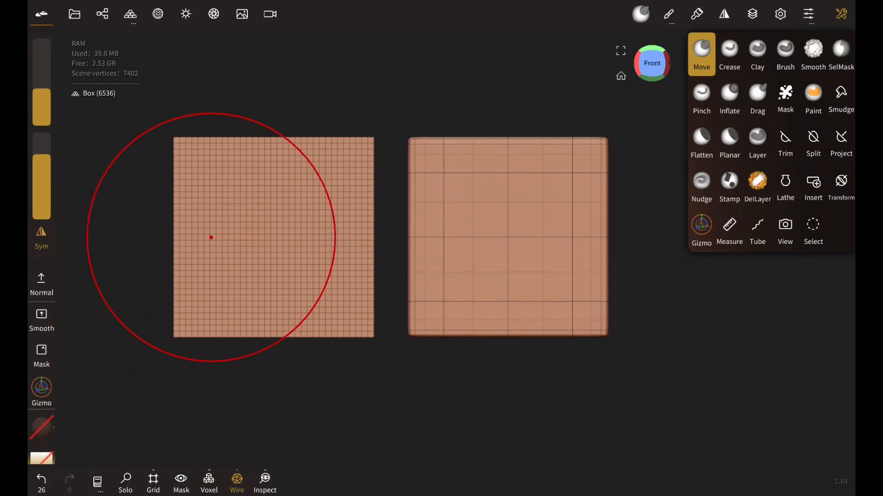
{"action": "mouse_move", "coordinate": [253, 170]}
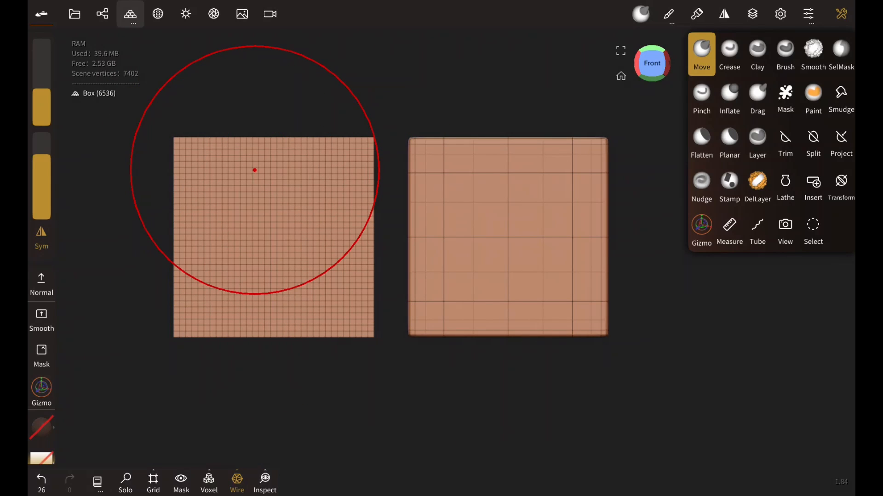
{"action": "mouse_move", "coordinate": [277, 163]}
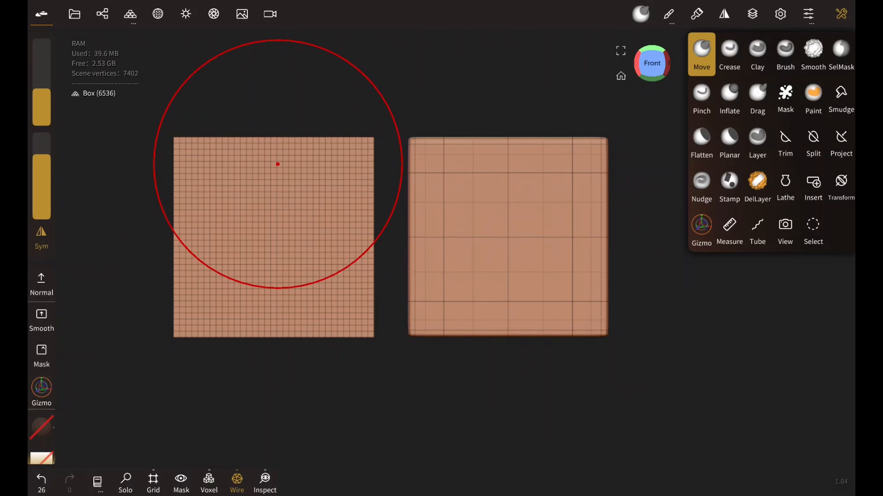
Subdivide the left box in Multiresolution to about 104k vertices and hide the wireframe.
{"action": "left_click", "coordinate": [130, 13]}
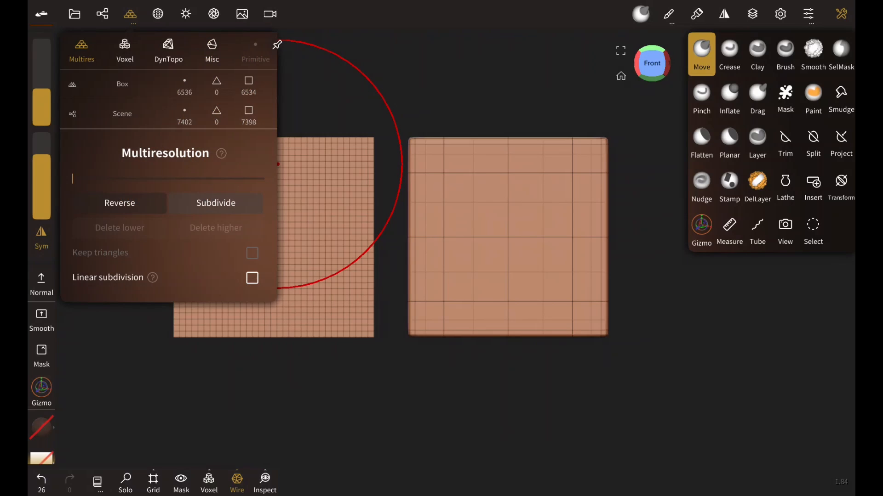
{"action": "left_click", "coordinate": [215, 203]}
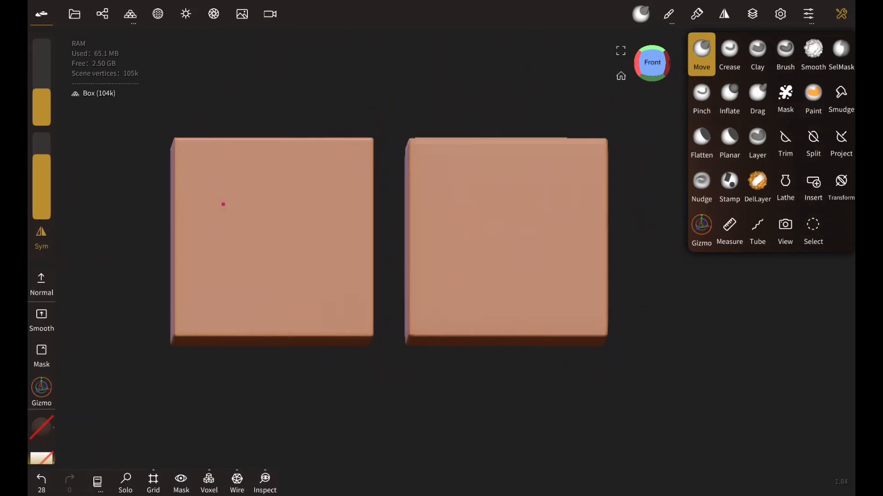
{"action": "mouse_move", "coordinate": [540, 370]}
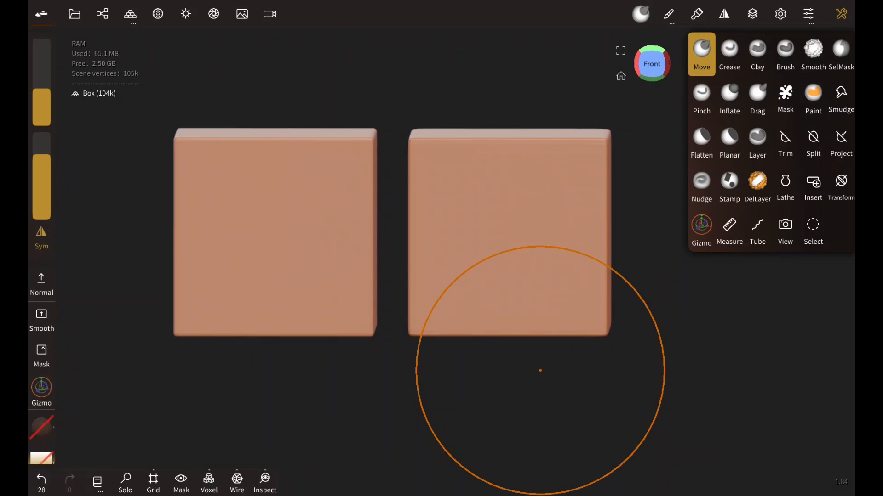
{"action": "mouse_move", "coordinate": [291, 148]}
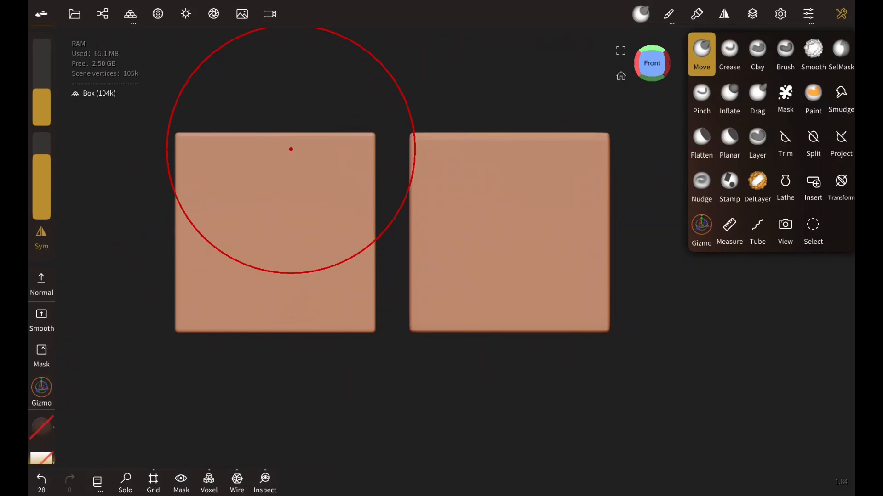
{"action": "mouse_move", "coordinate": [264, 162]}
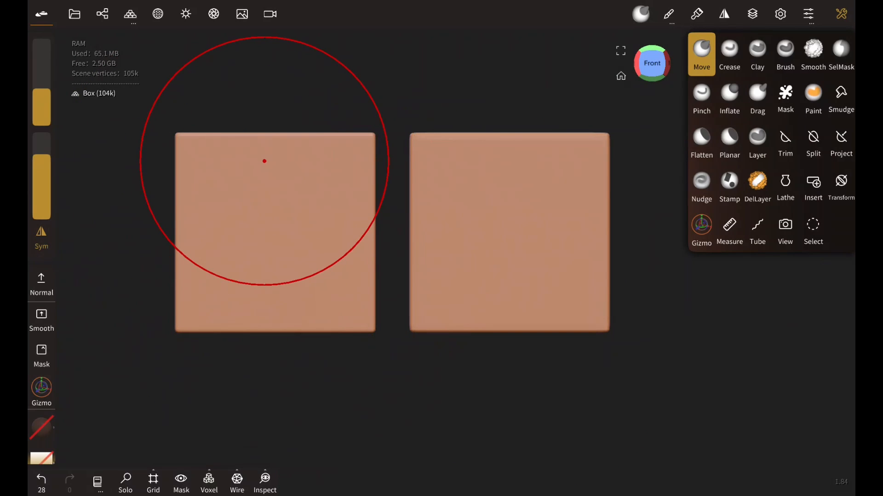
{"action": "mouse_move", "coordinate": [287, 299]}
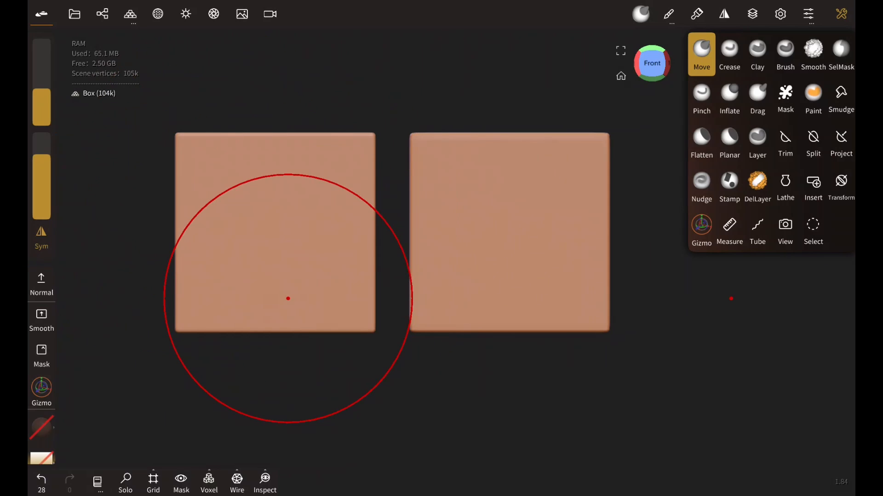
{"action": "mouse_move", "coordinate": [283, 243]}
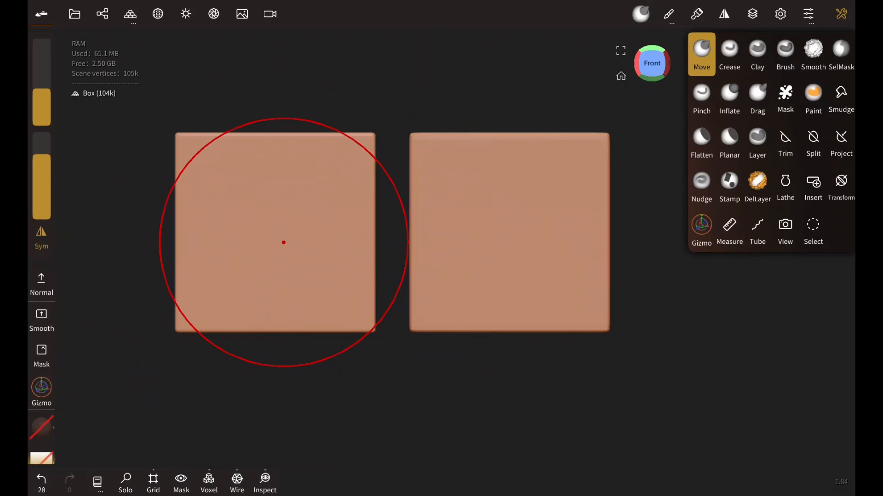
{"action": "mouse_move", "coordinate": [585, 140]}
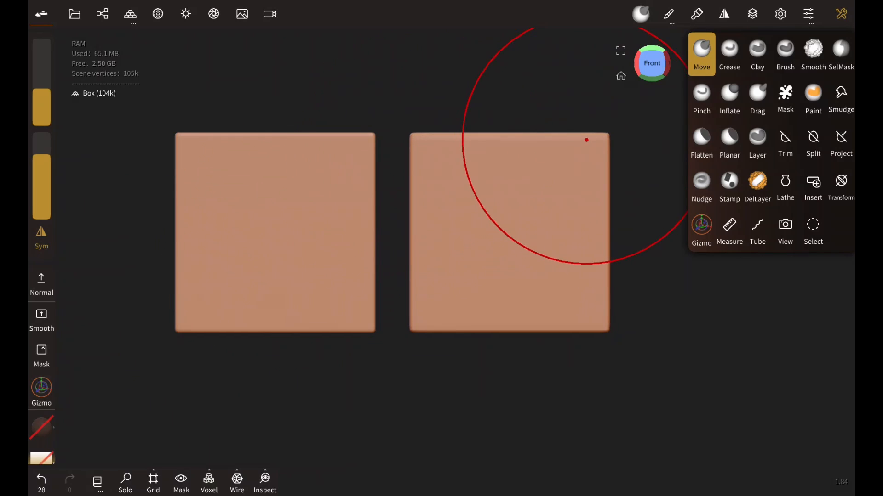
{"action": "mouse_move", "coordinate": [429, 270]}
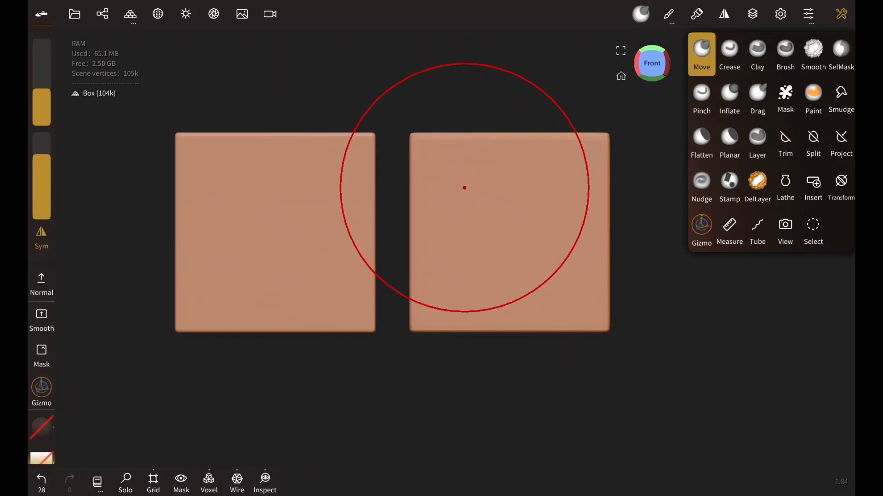
{"action": "mouse_move", "coordinate": [439, 211]}
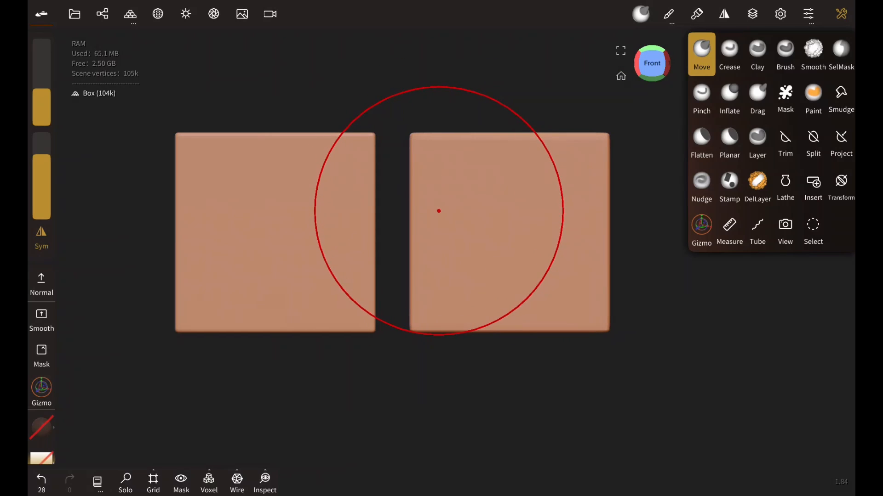